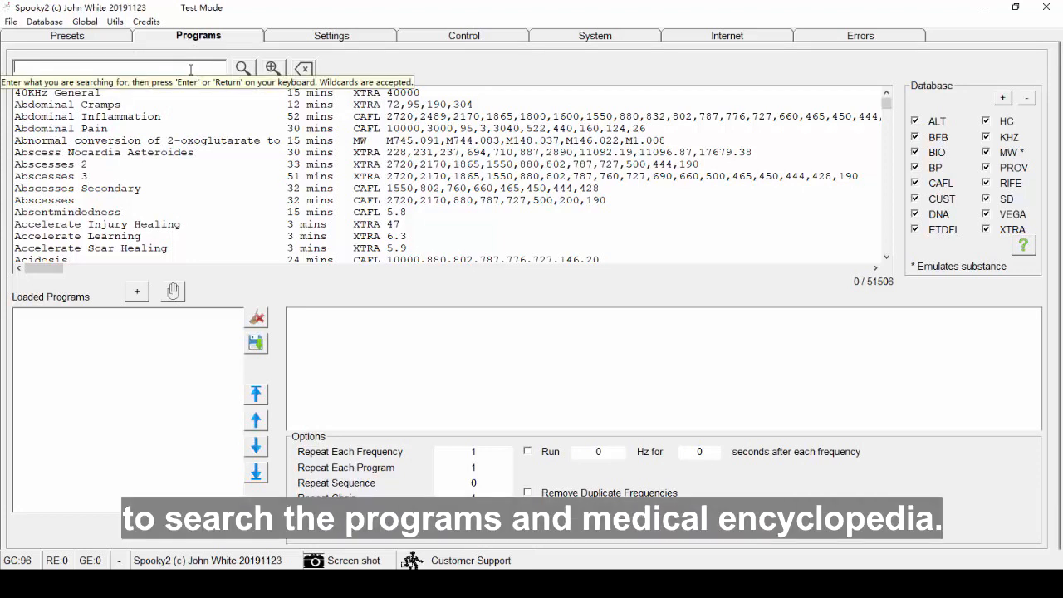
Search programs and encyclopedia text for 'cold', then clear the search
{"action": "type", "text": "cold"}
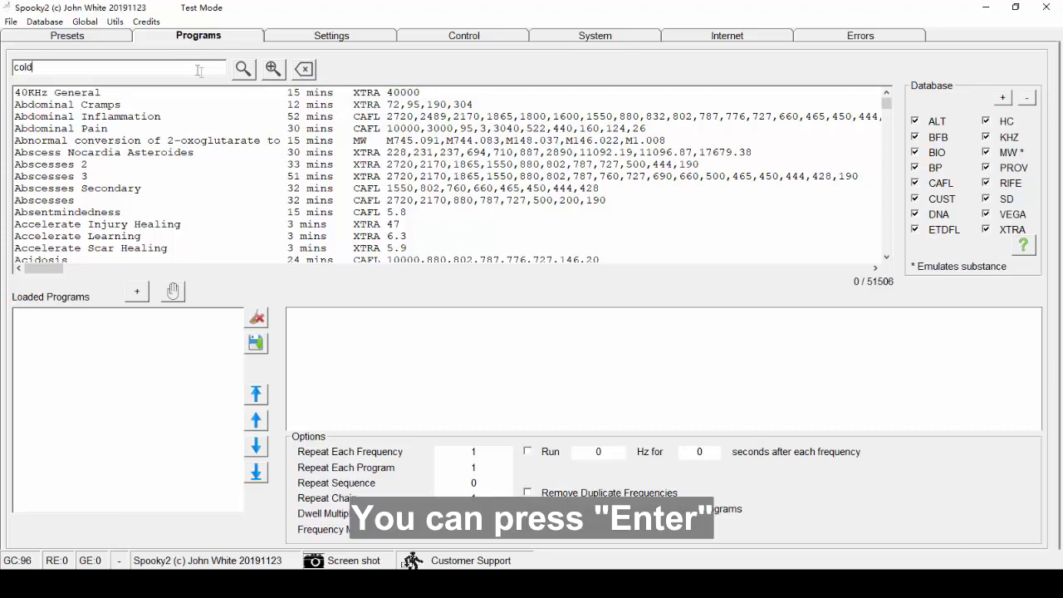
{"action": "left_click", "coordinate": [243, 69]}
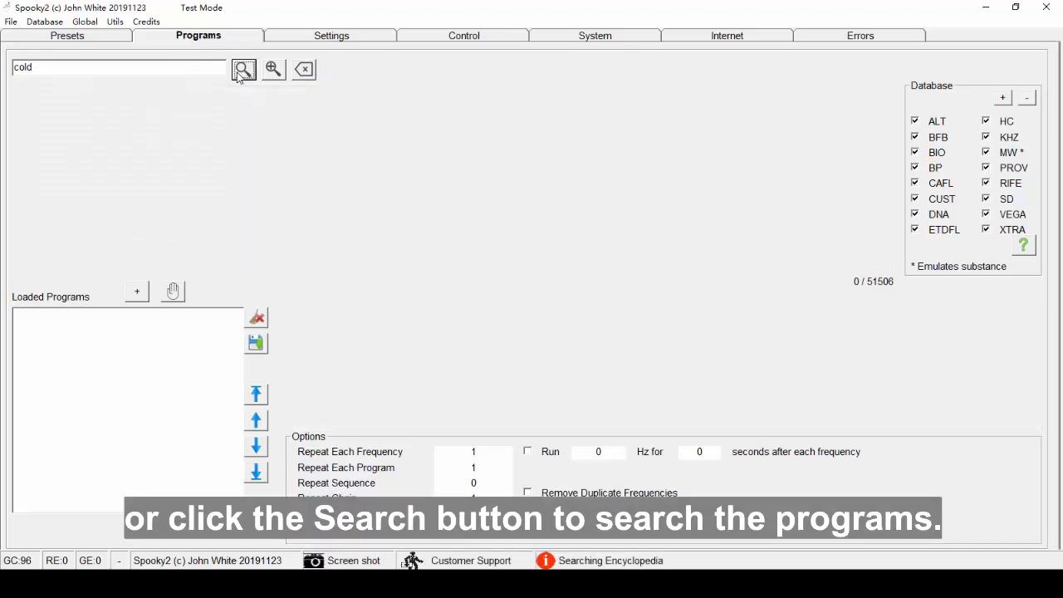
{"action": "left_click", "coordinate": [244, 69]}
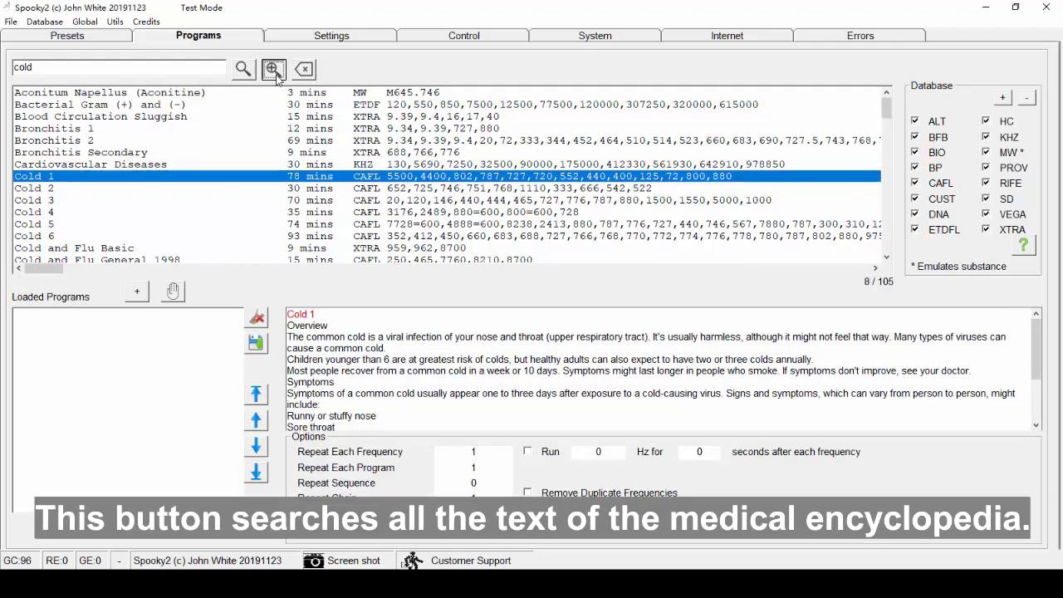
{"action": "left_click", "coordinate": [274, 68]}
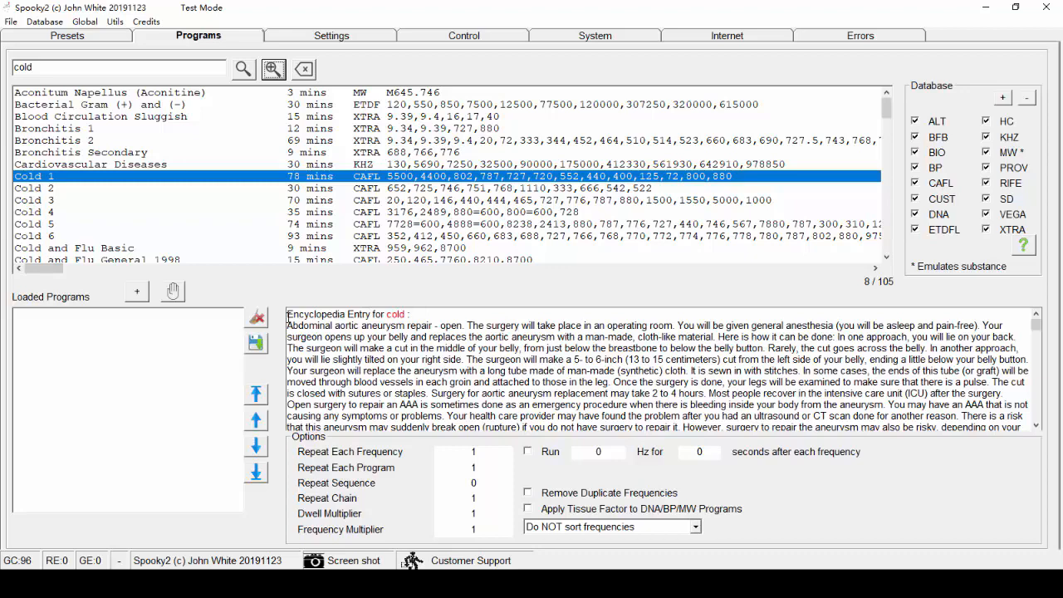
{"action": "left_click", "coordinate": [304, 69]}
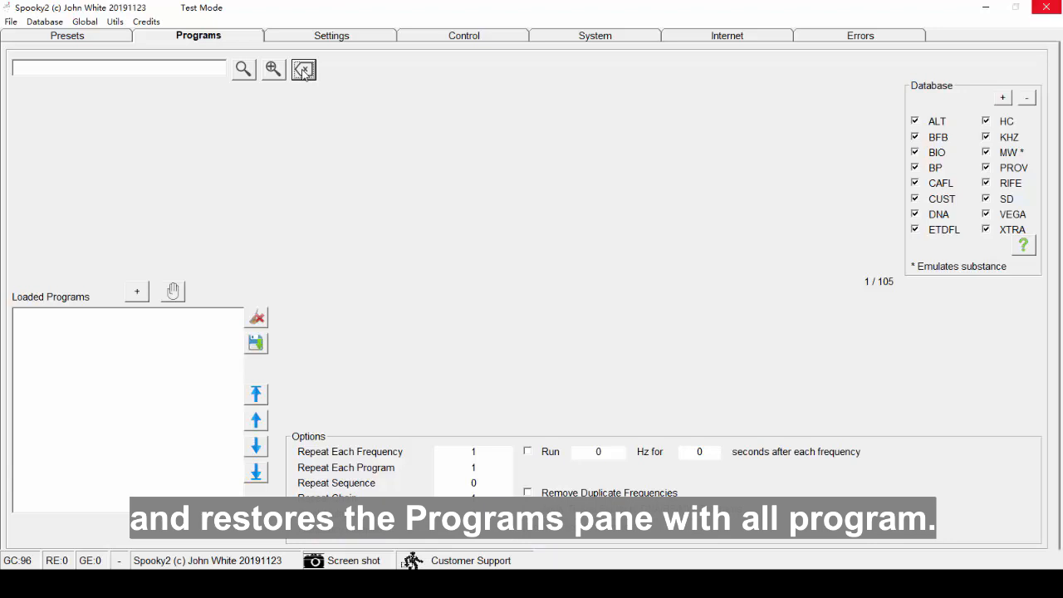
{"action": "left_click", "coordinate": [303, 69]}
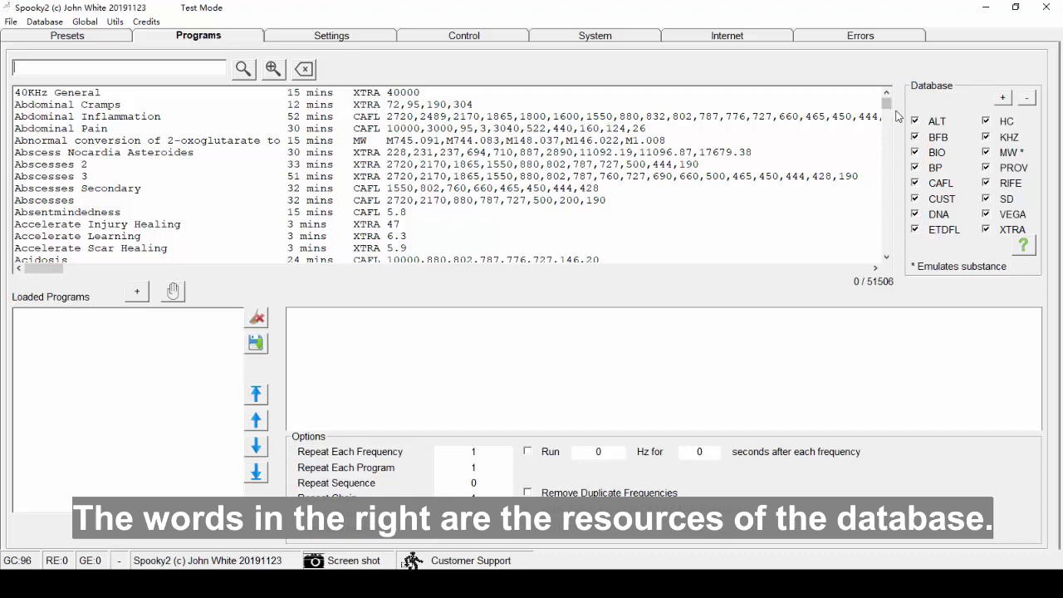
{"action": "mouse_move", "coordinate": [921, 255]}
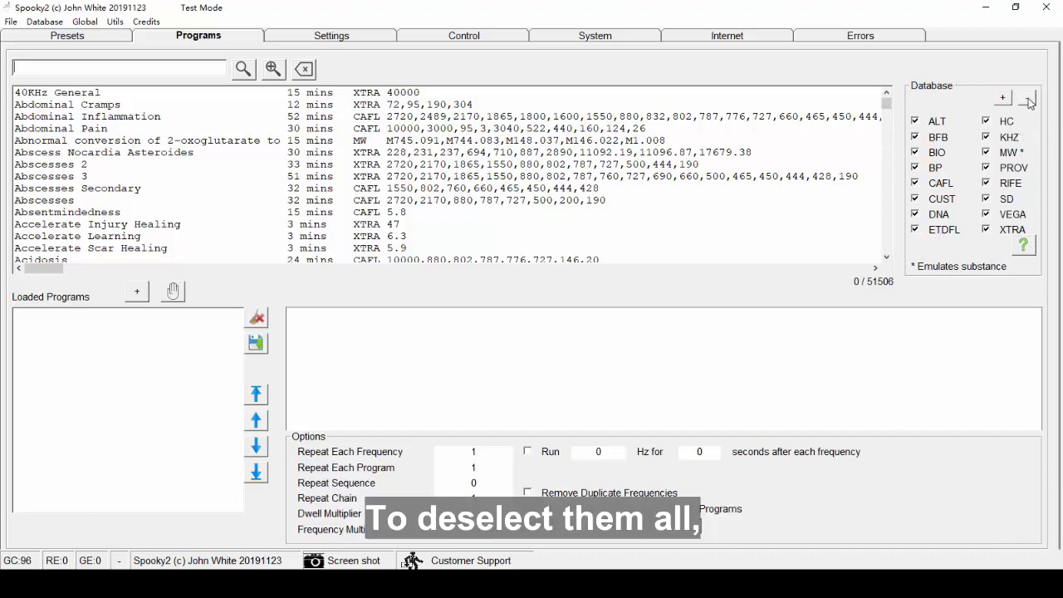
Exclude and re-include all databases, and view the database source descriptions
{"action": "left_click", "coordinate": [1029, 98]}
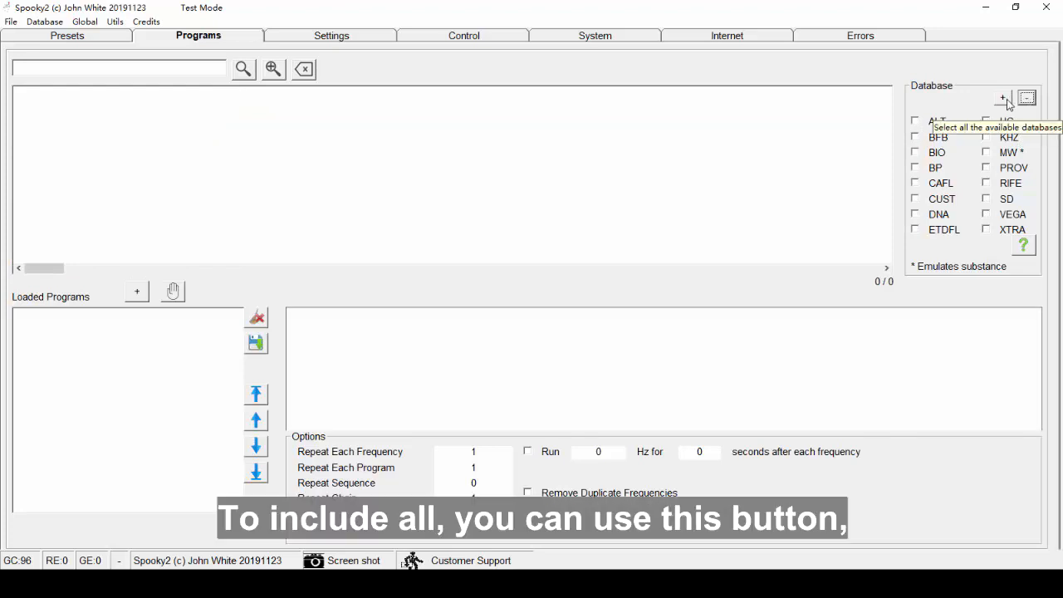
{"action": "left_click", "coordinate": [1003, 98]}
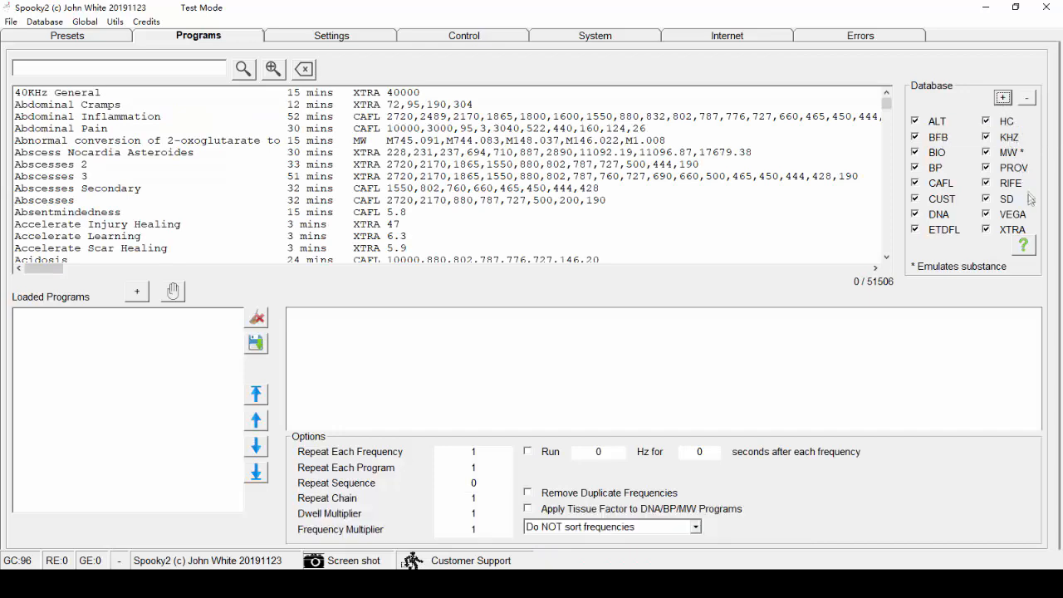
{"action": "left_click", "coordinate": [1023, 245]}
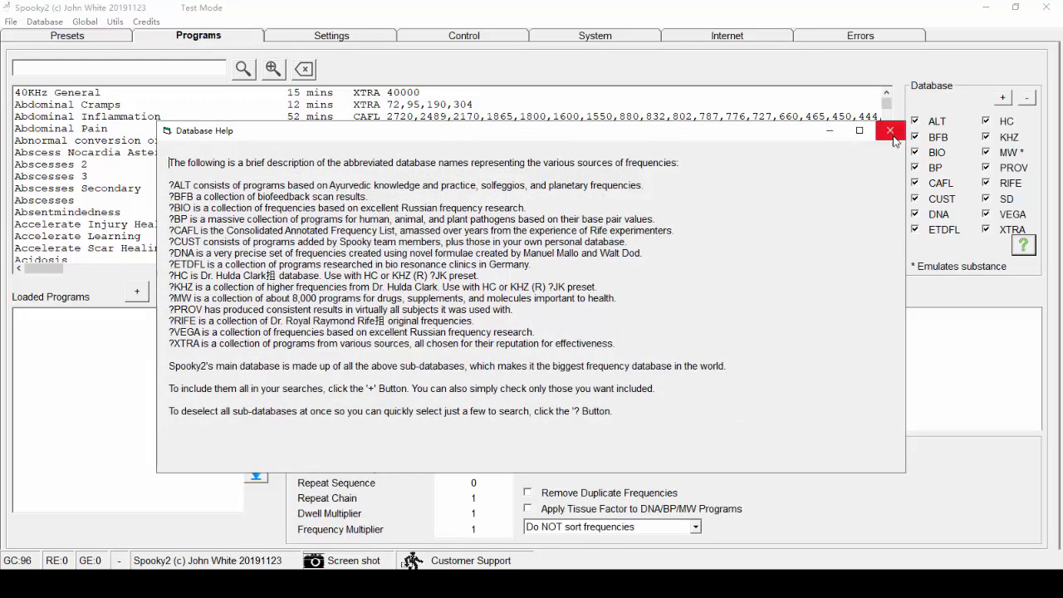
{"action": "left_click", "coordinate": [890, 131]}
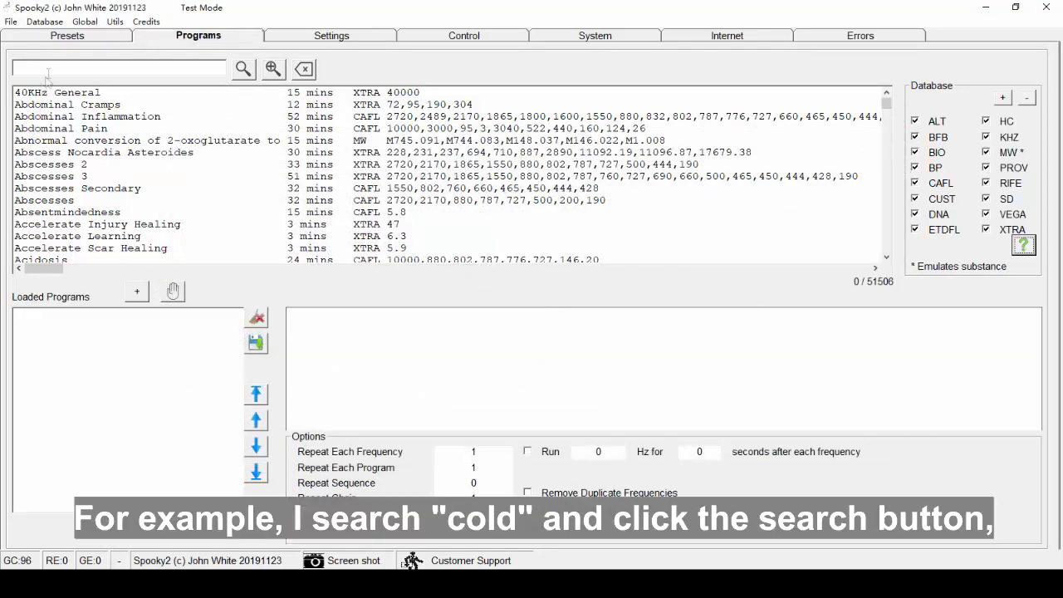
Search programs for 'cold' again and scroll through the 105 results
{"action": "left_click", "coordinate": [244, 68]}
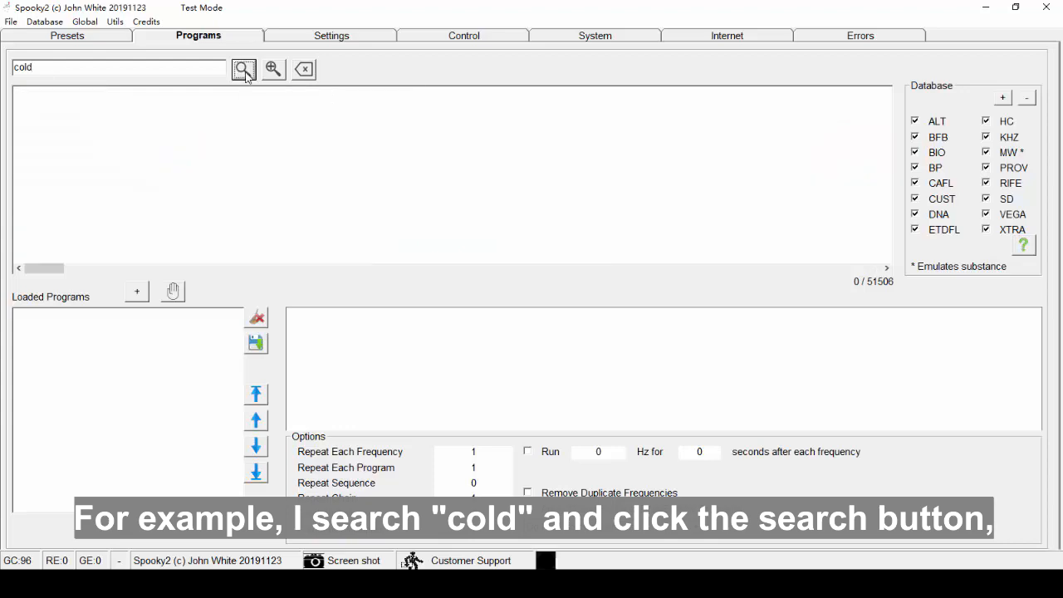
{"action": "left_click", "coordinate": [244, 69]}
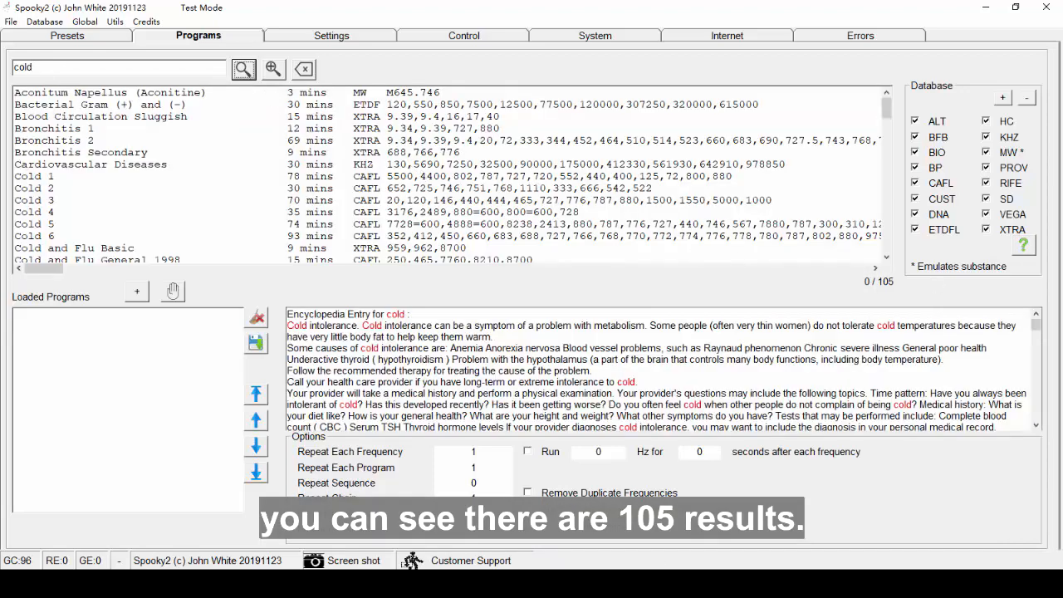
{"action": "mouse_move", "coordinate": [889, 187]}
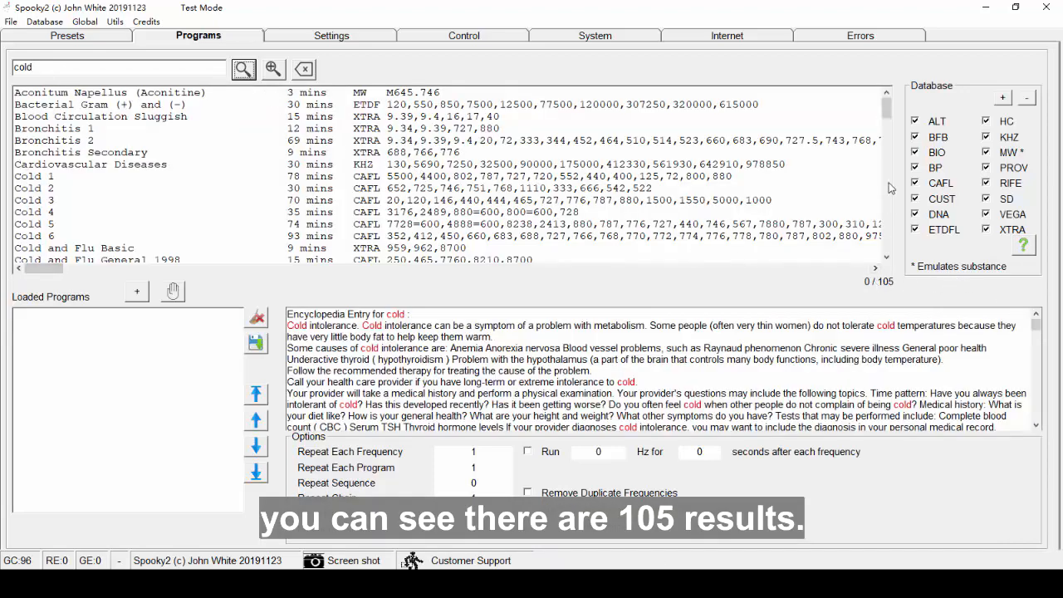
{"action": "scroll", "scroll_direction": "down", "scroll_amount": 3}
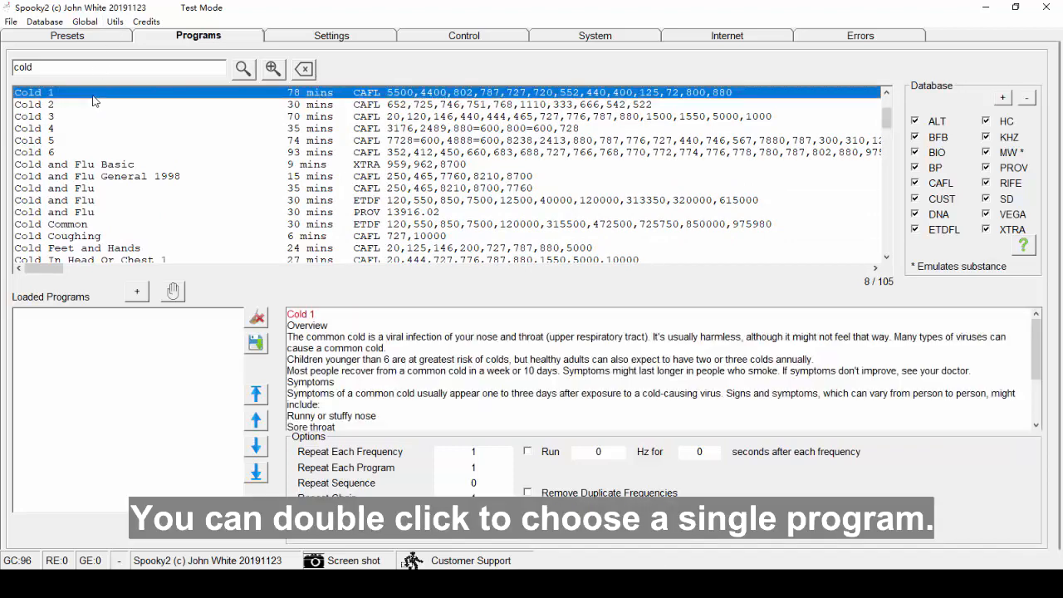
Load Cold 1 and Cold 2, then add the batch of selected cold results
{"action": "double_click", "coordinate": [35, 92]}
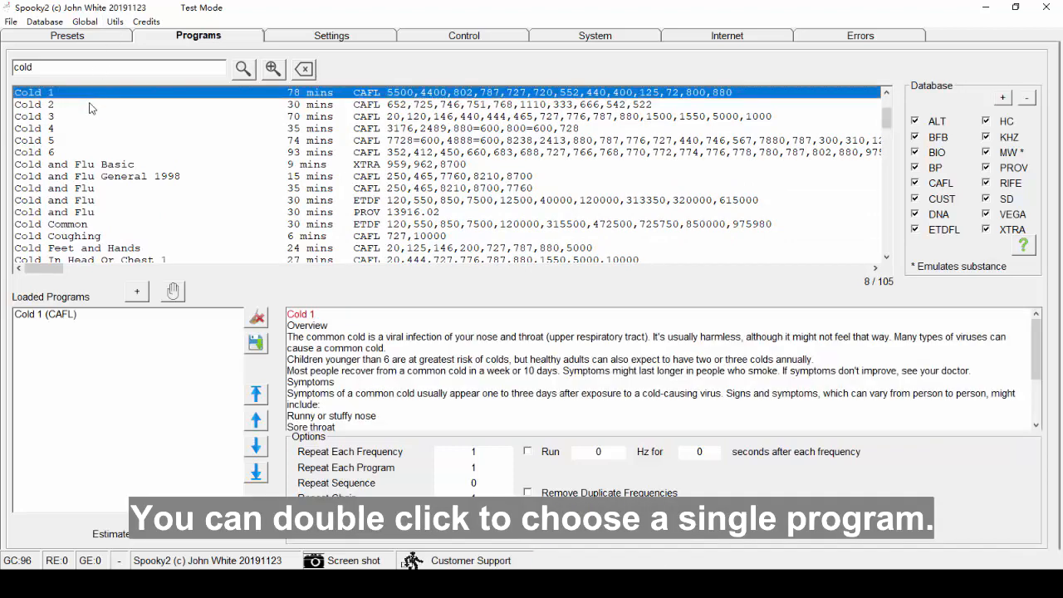
{"action": "left_click", "coordinate": [33, 104]}
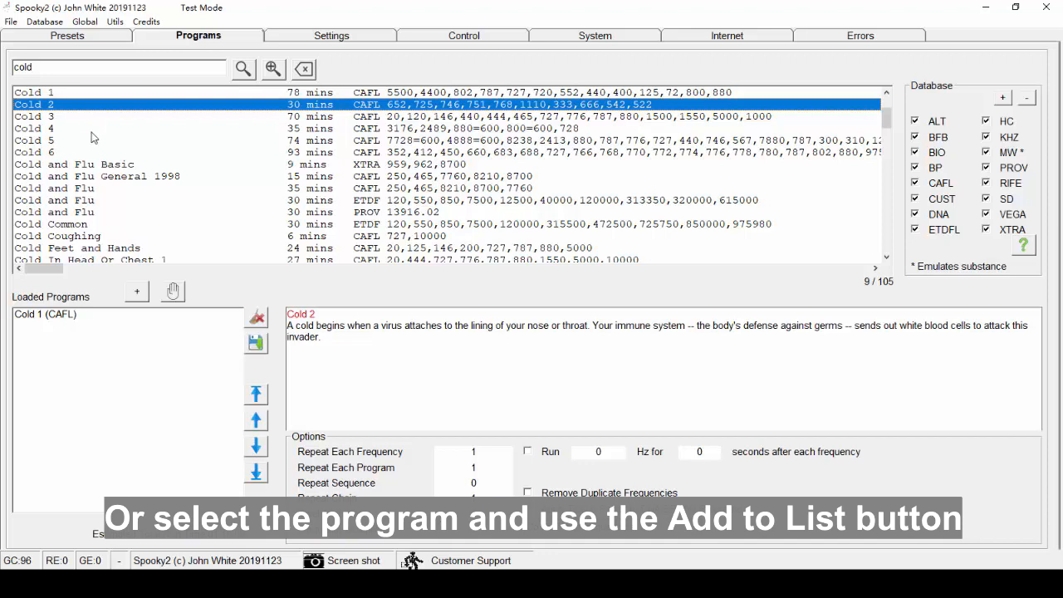
{"action": "left_click", "coordinate": [136, 292]}
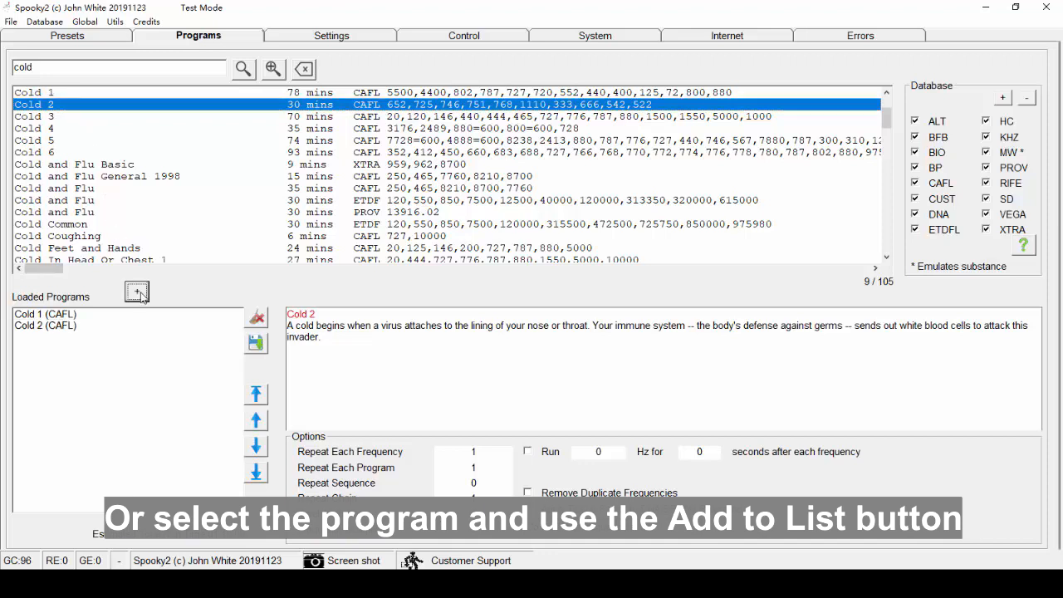
{"action": "mouse_move", "coordinate": [136, 292]}
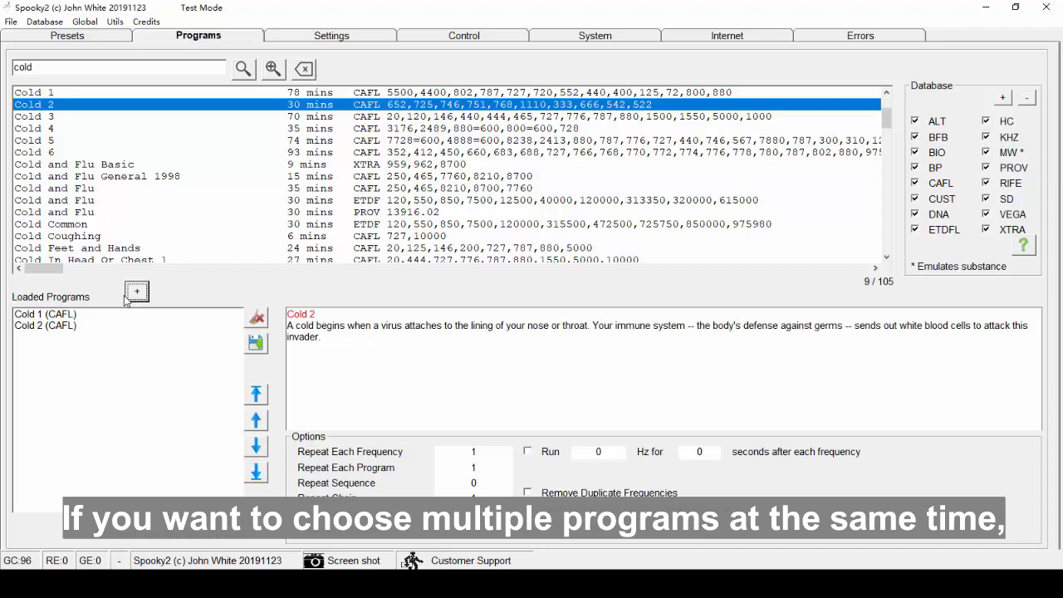
{"action": "mouse_move", "coordinate": [155, 122]}
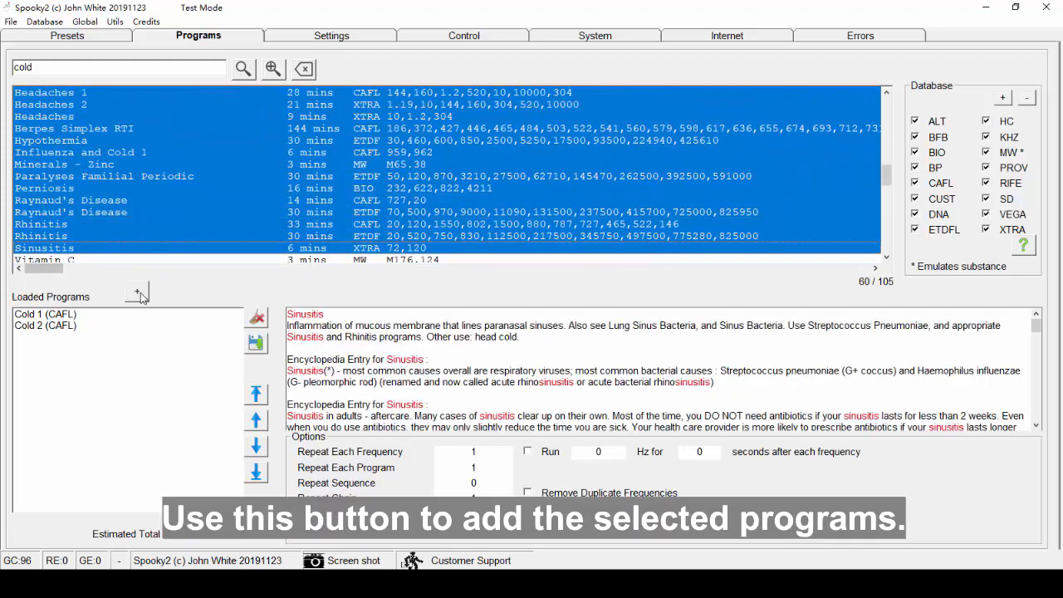
{"action": "mouse_move", "coordinate": [137, 292]}
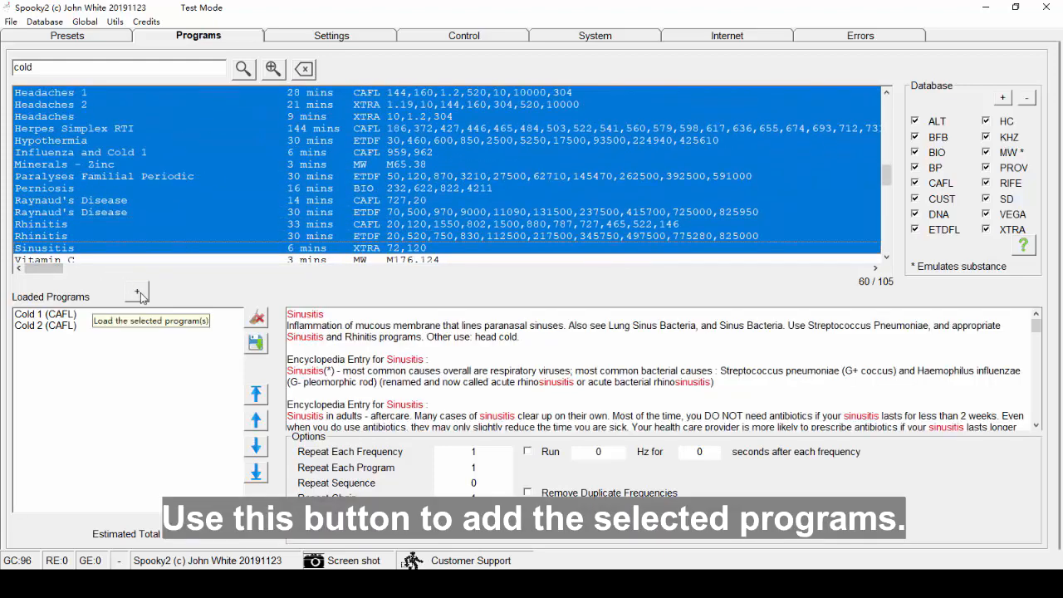
{"action": "left_click", "coordinate": [137, 292]}
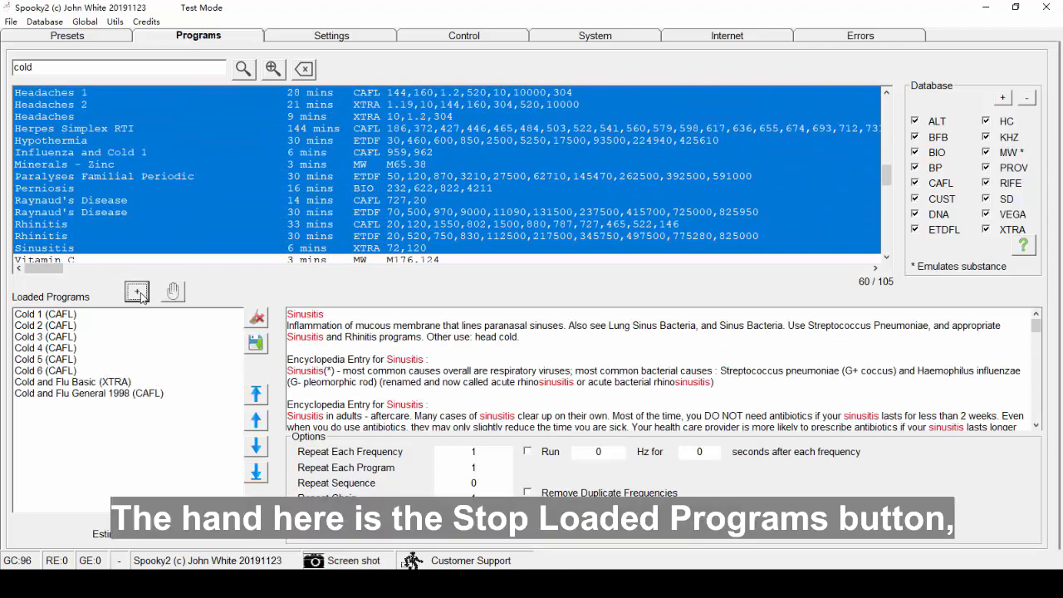
{"action": "left_click", "coordinate": [137, 290]}
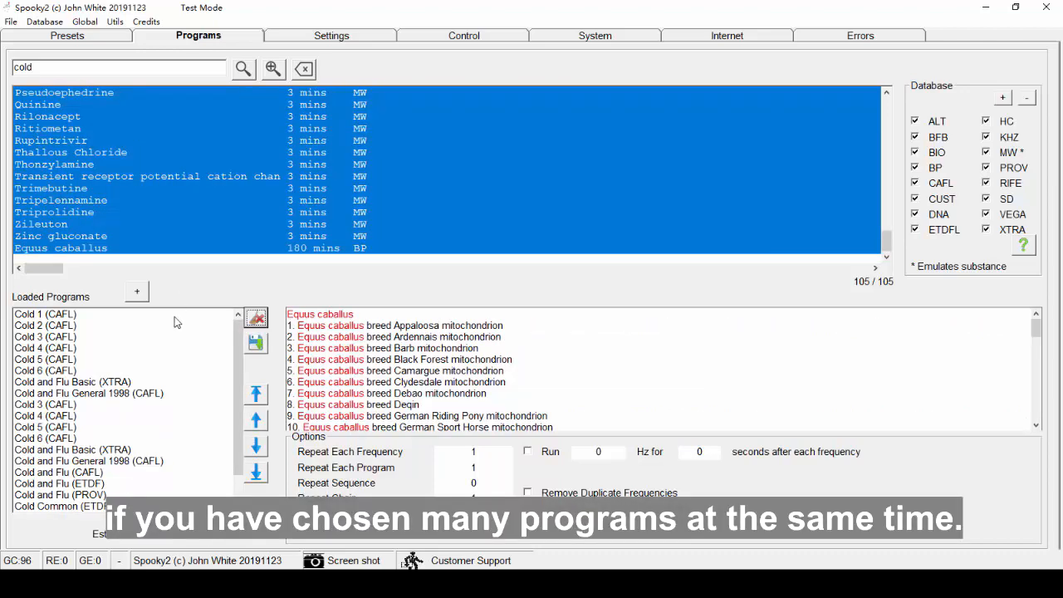
Clear every program from Loaded Programs and start selecting Cold results
{"action": "left_click", "coordinate": [45, 325]}
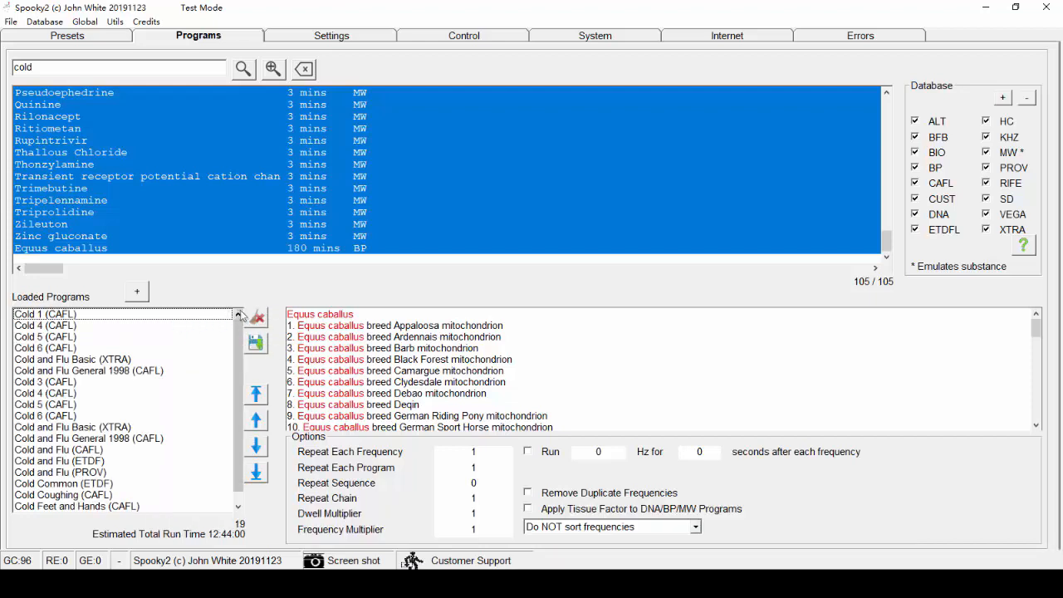
{"action": "mouse_move", "coordinate": [259, 317]}
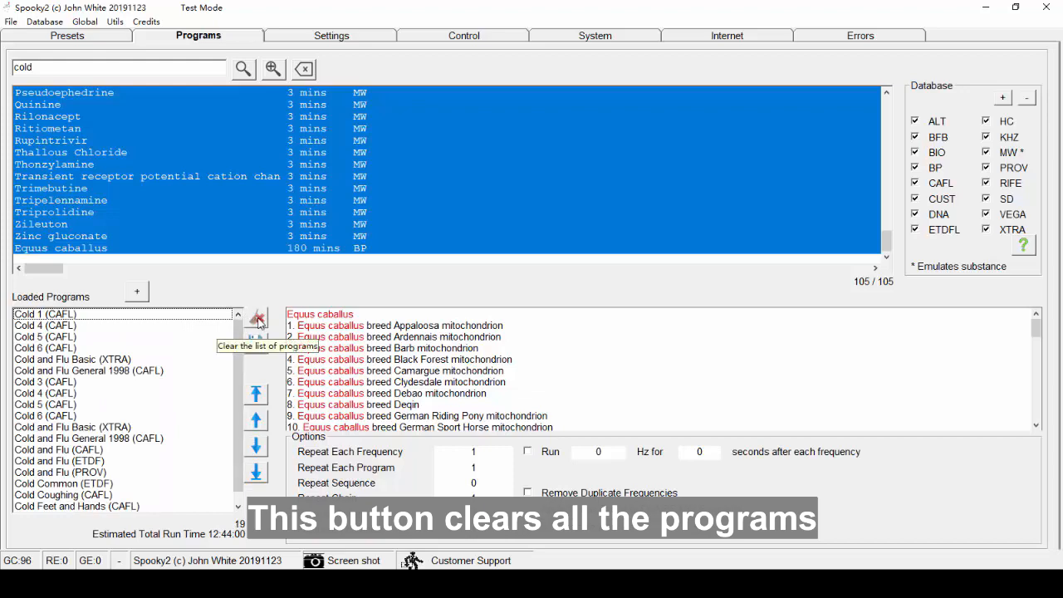
{"action": "left_click", "coordinate": [257, 318]}
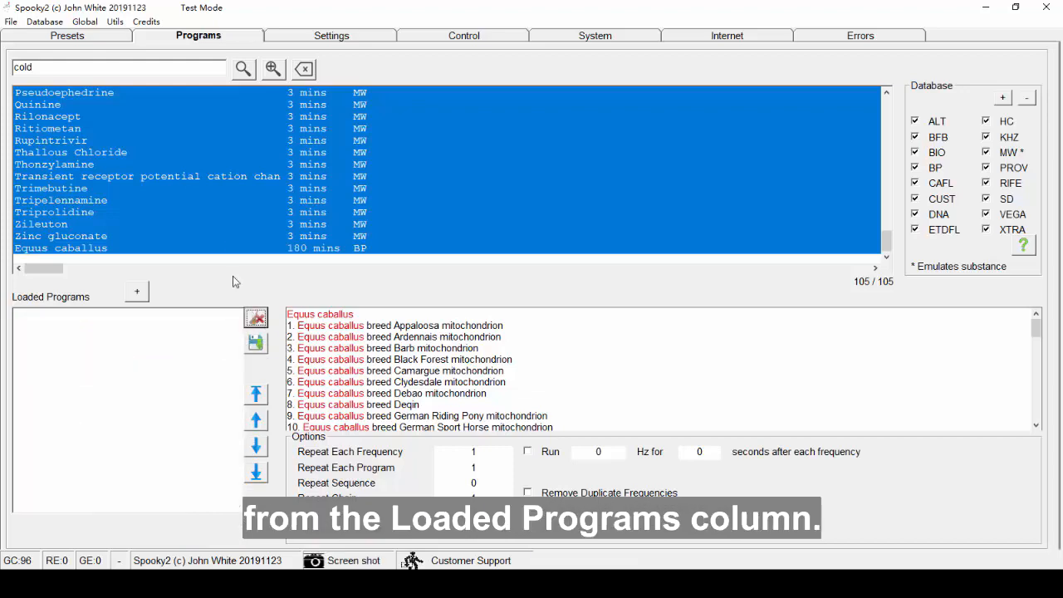
{"action": "left_click", "coordinate": [38, 103]}
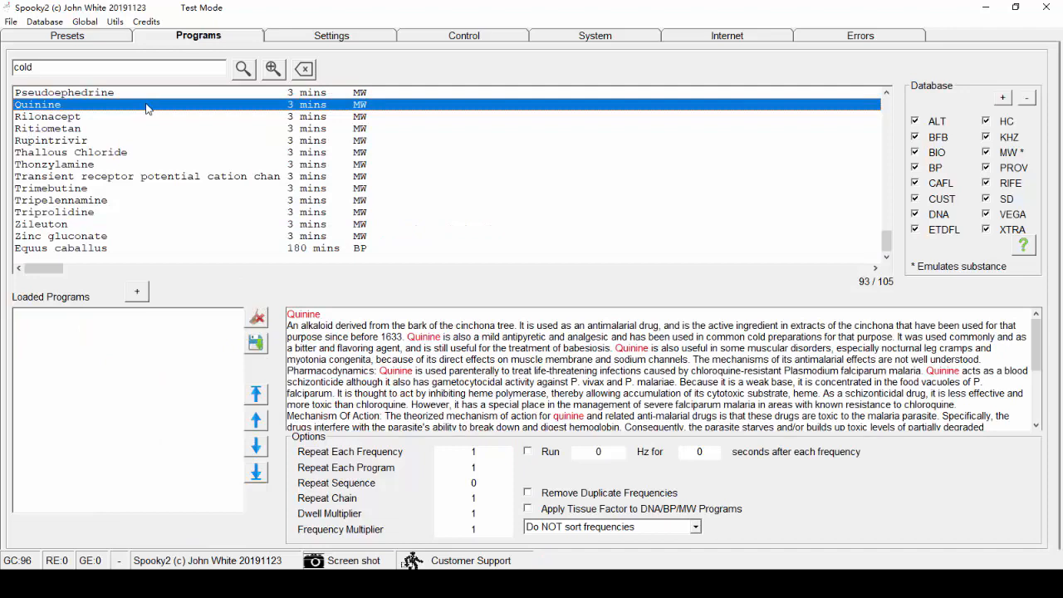
{"action": "mouse_move", "coordinate": [190, 156]}
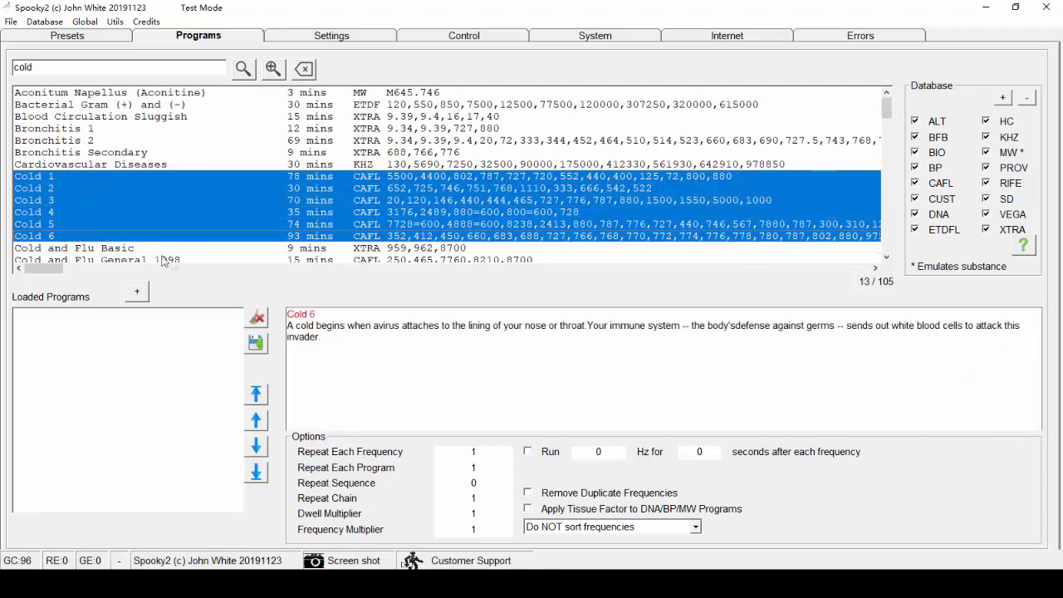
Load the six selected Cold programs and select Cold 5 in the list
{"action": "left_click", "coordinate": [136, 292]}
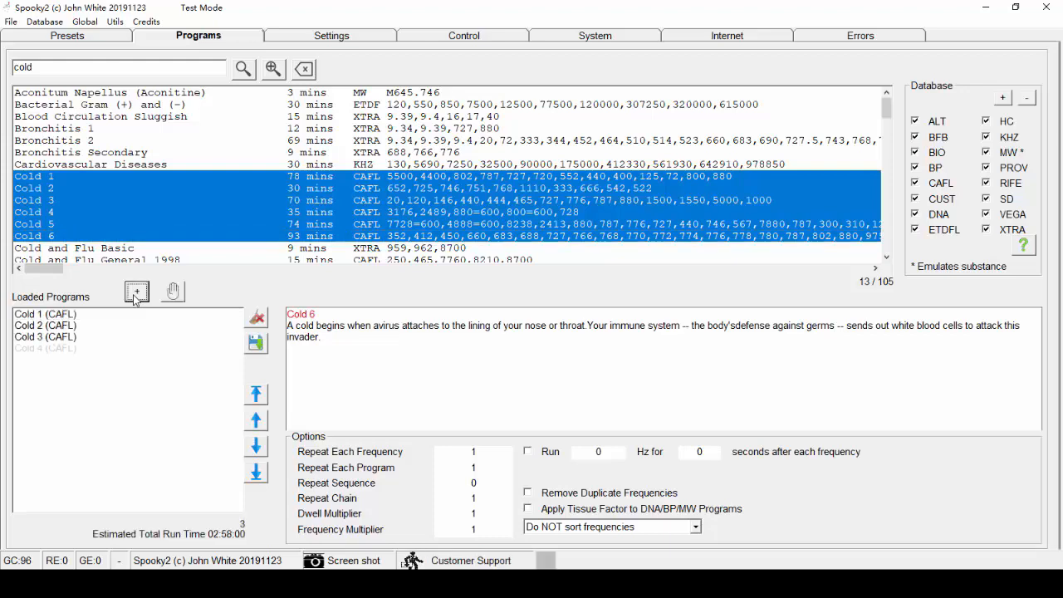
{"action": "left_click", "coordinate": [136, 291]}
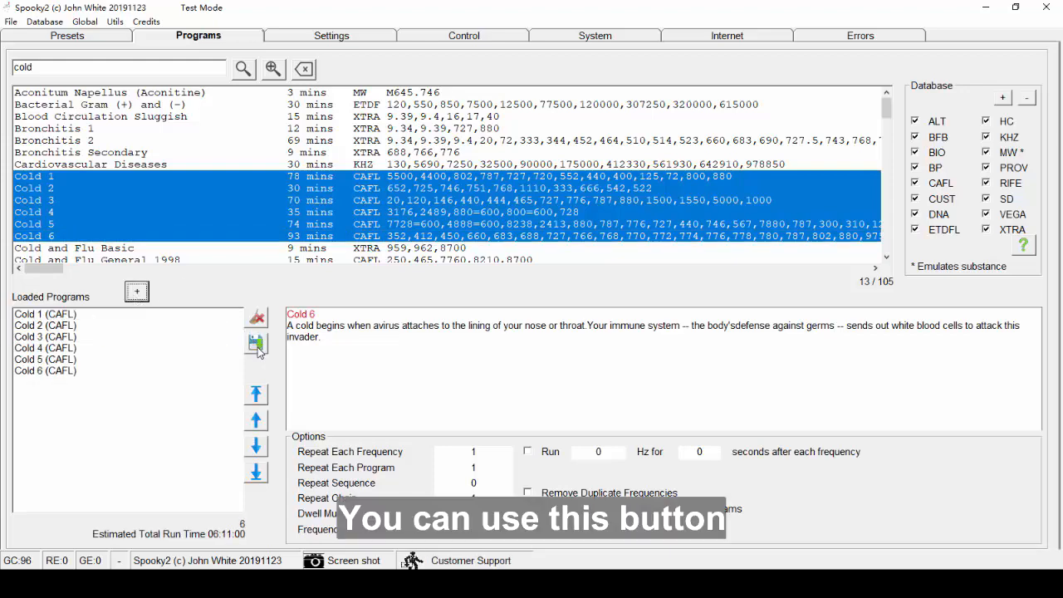
{"action": "left_click", "coordinate": [256, 345]}
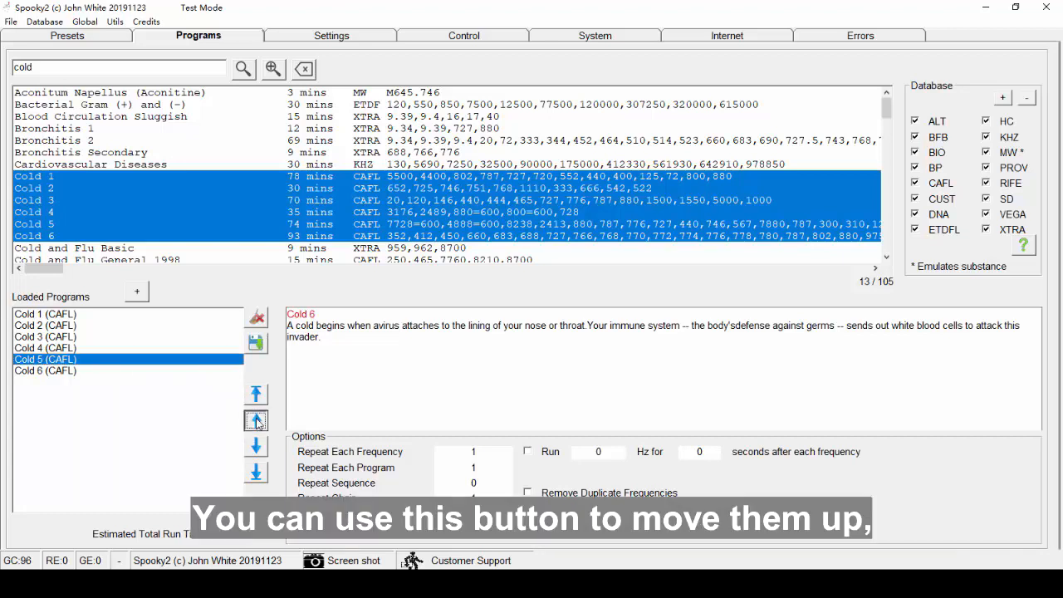
Move Cold 5 up one place, then send it to the bottom after Cold 6
{"action": "left_click", "coordinate": [256, 420]}
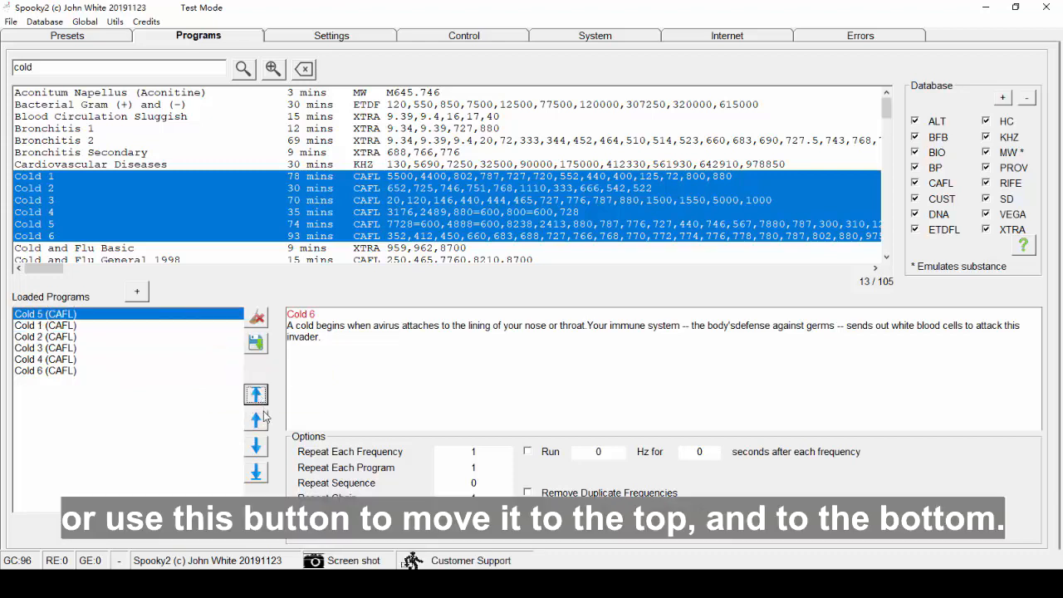
{"action": "left_click", "coordinate": [256, 473]}
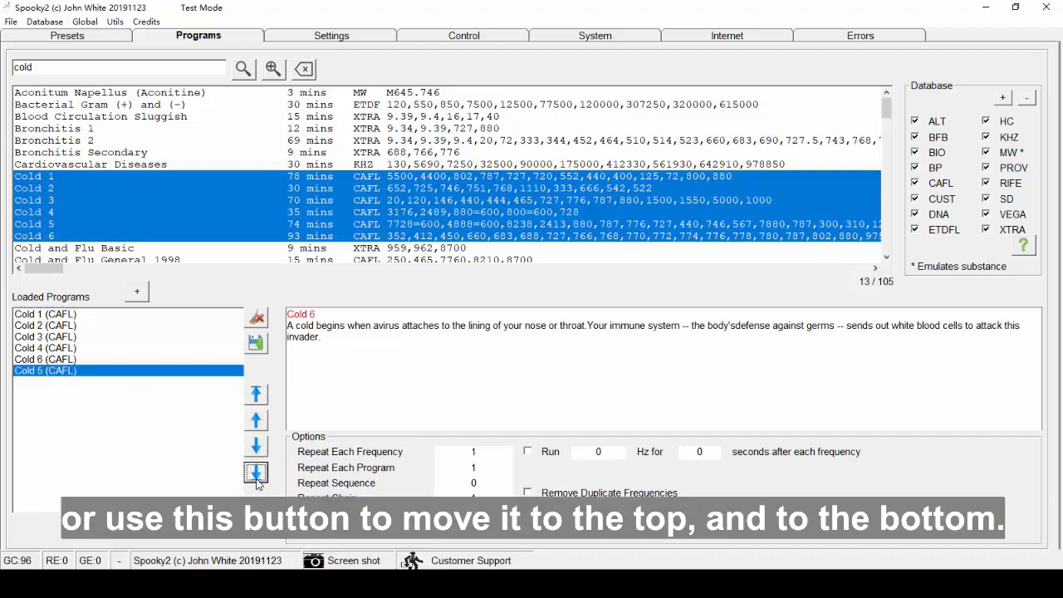
{"action": "left_click", "coordinate": [255, 472]}
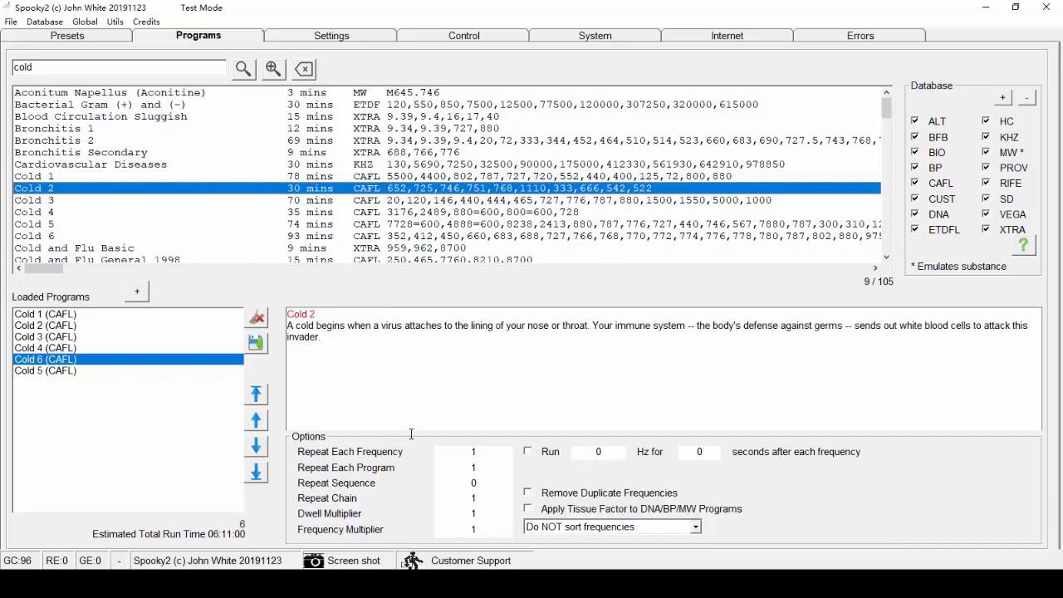
{"action": "mouse_move", "coordinate": [1000, 511]}
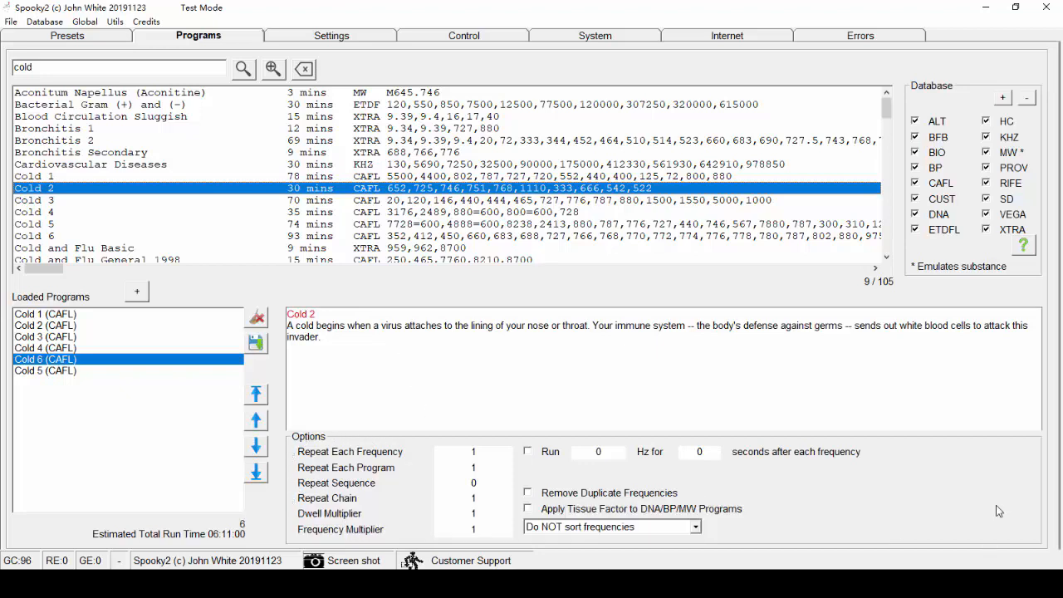